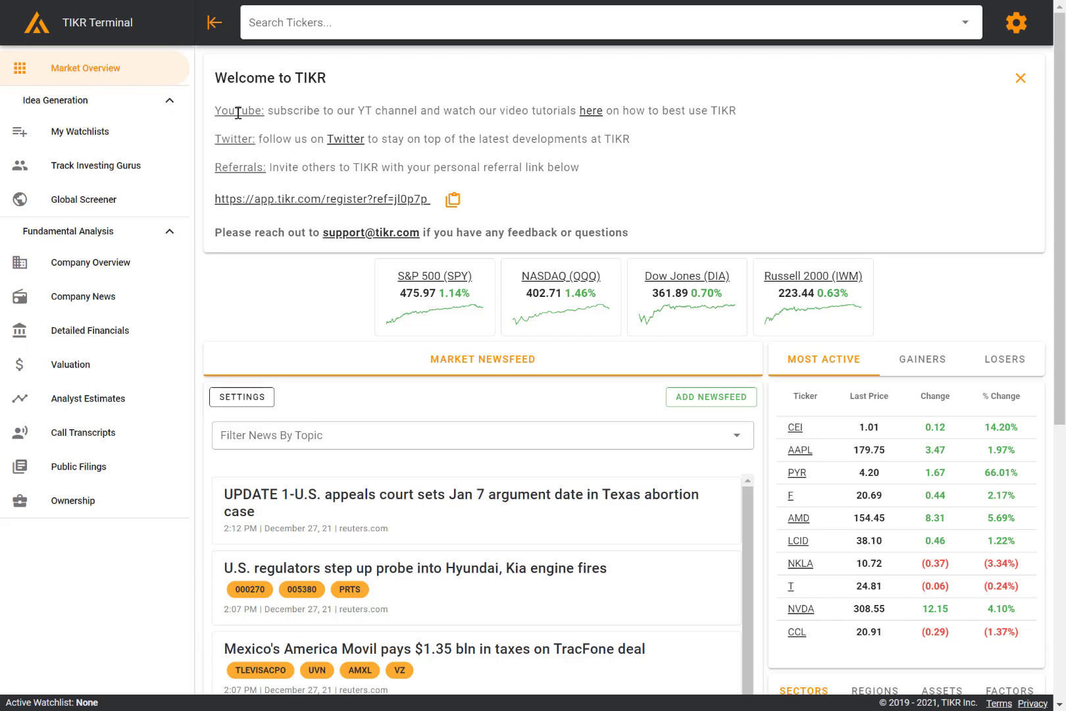
mouse_move(319, 191)
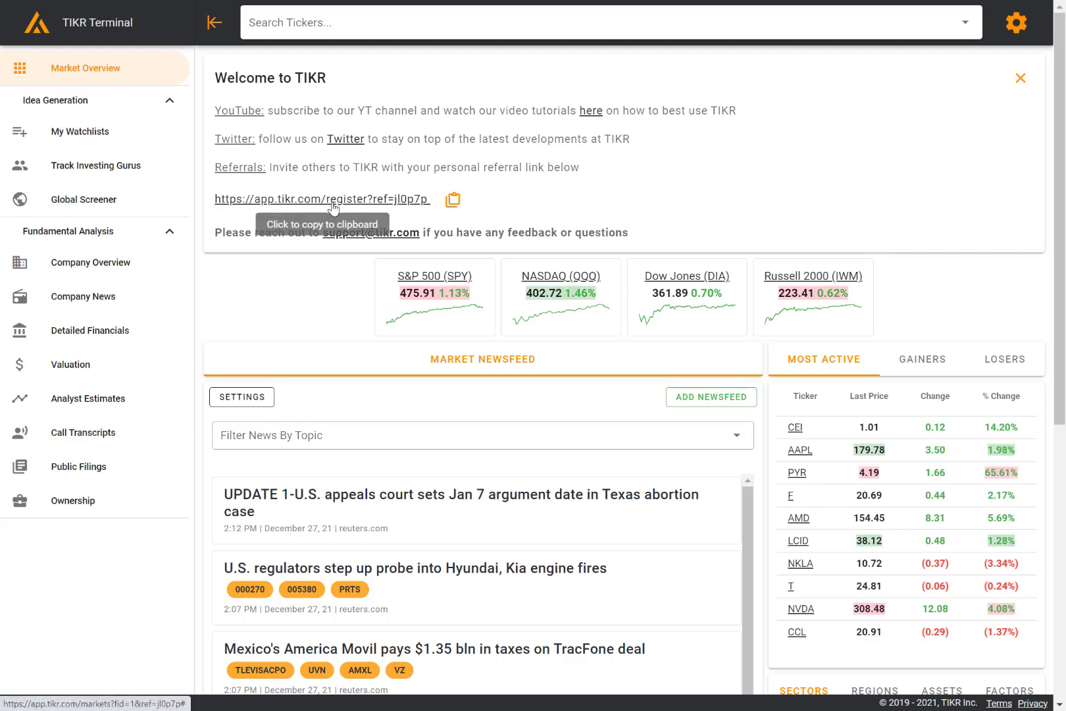
mouse_move(479, 159)
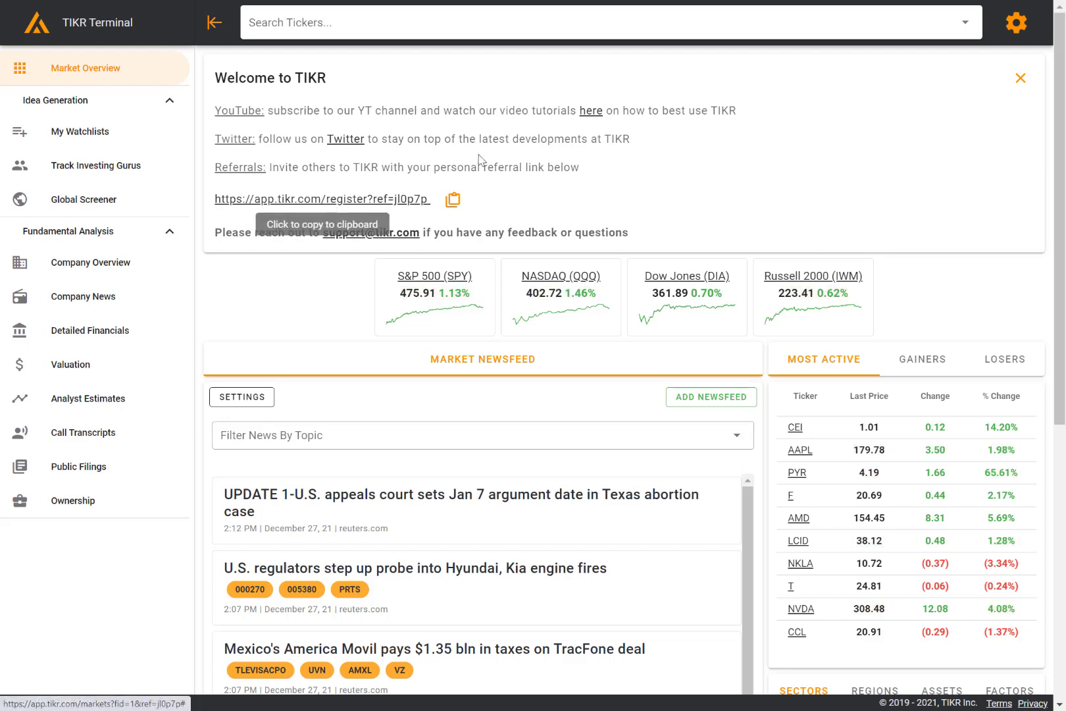
Close the Welcome to TIKR box so the four index cards lead the page.
click(1020, 77)
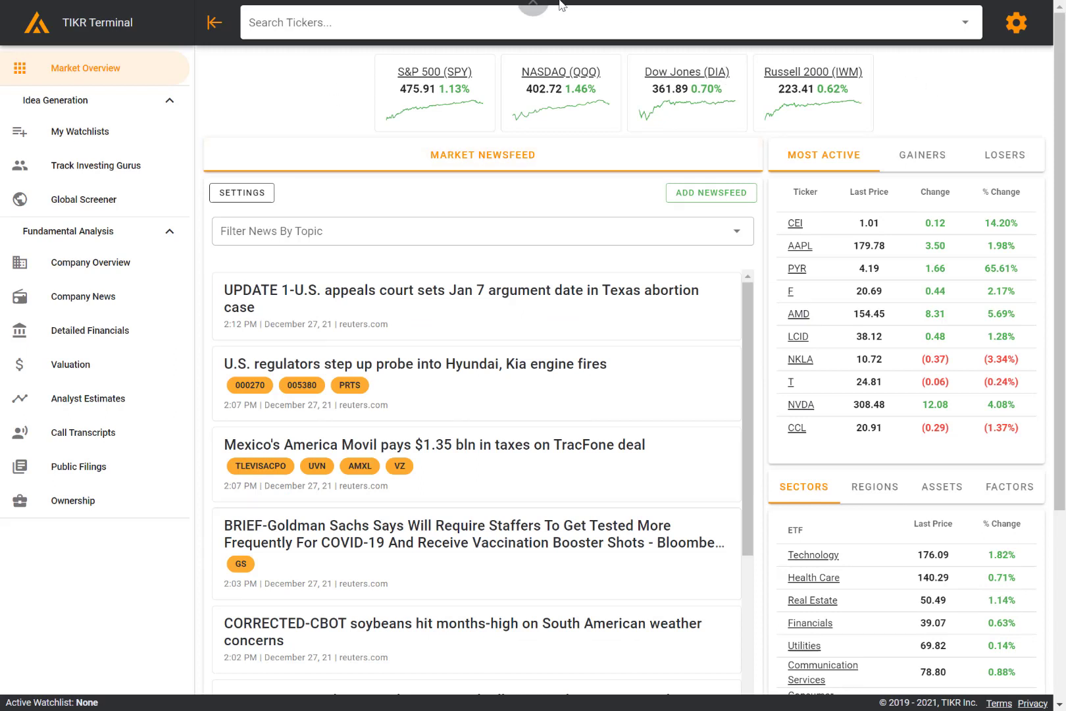
mouse_move(899, 121)
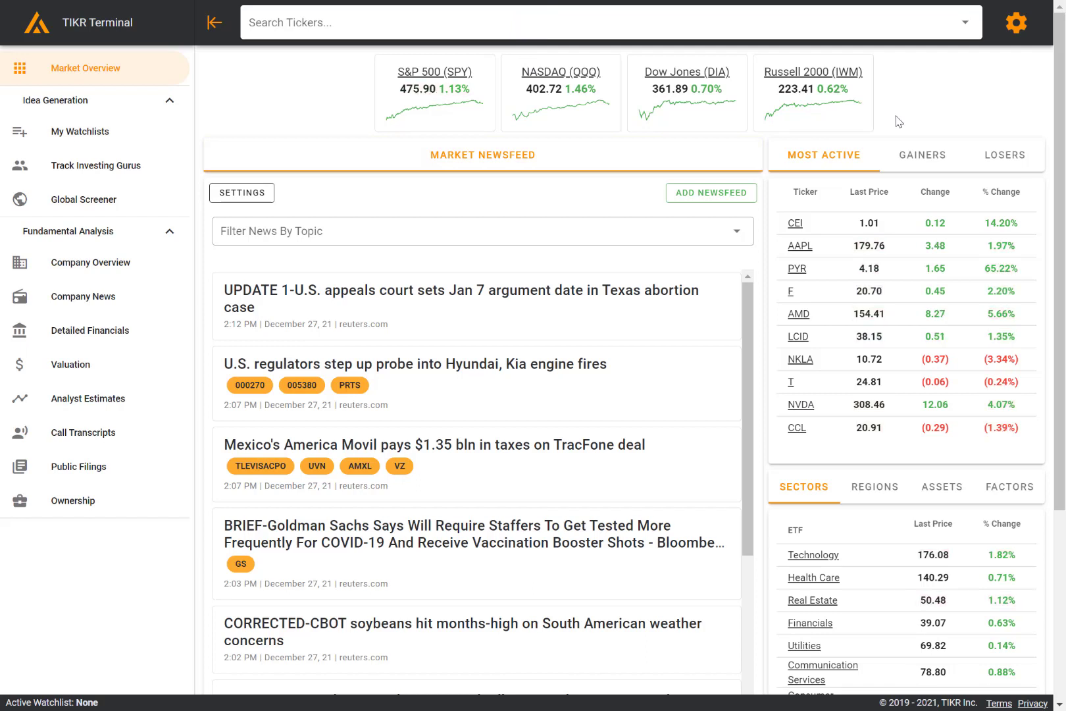
mouse_move(330, 351)
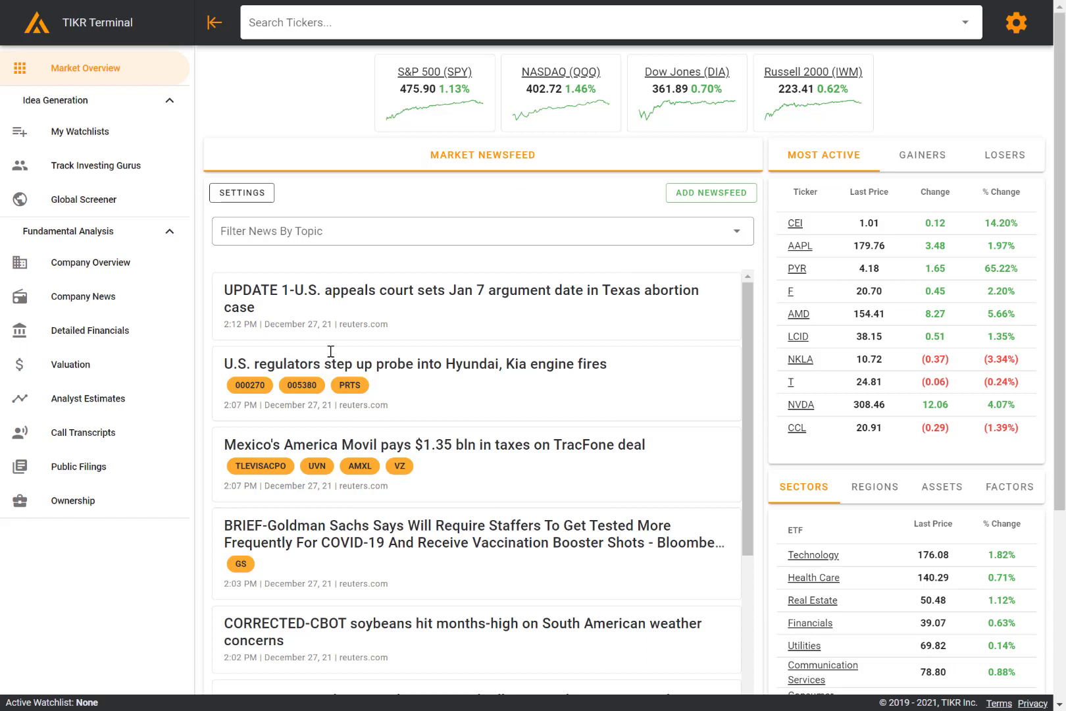
mouse_move(592, 213)
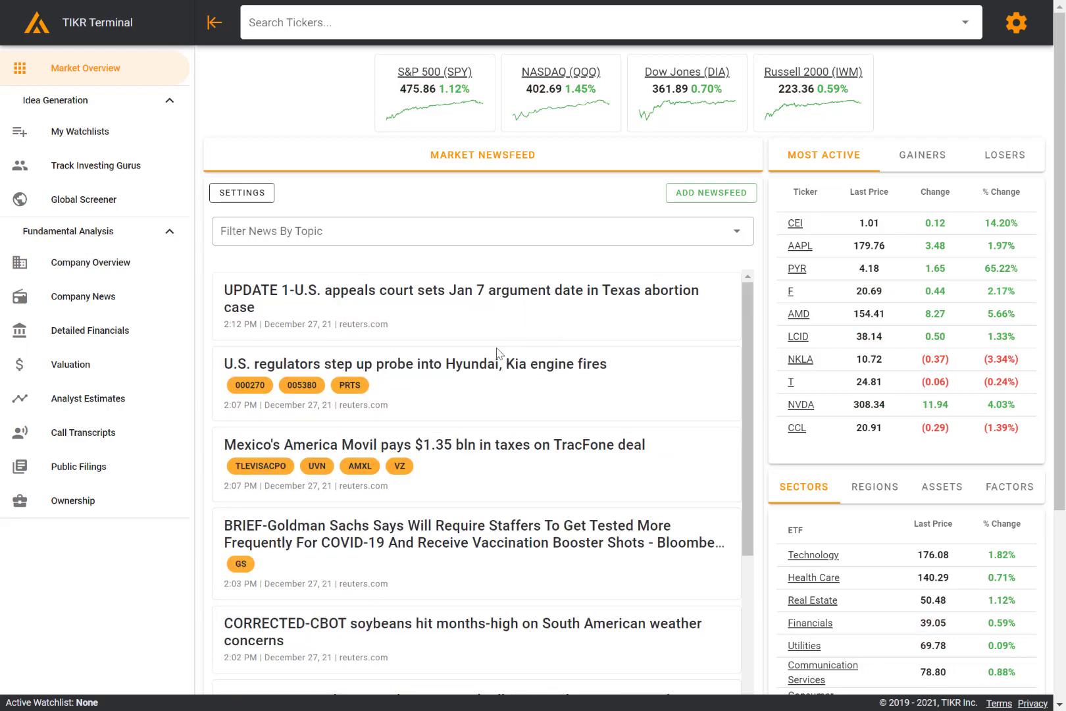
click(414, 363)
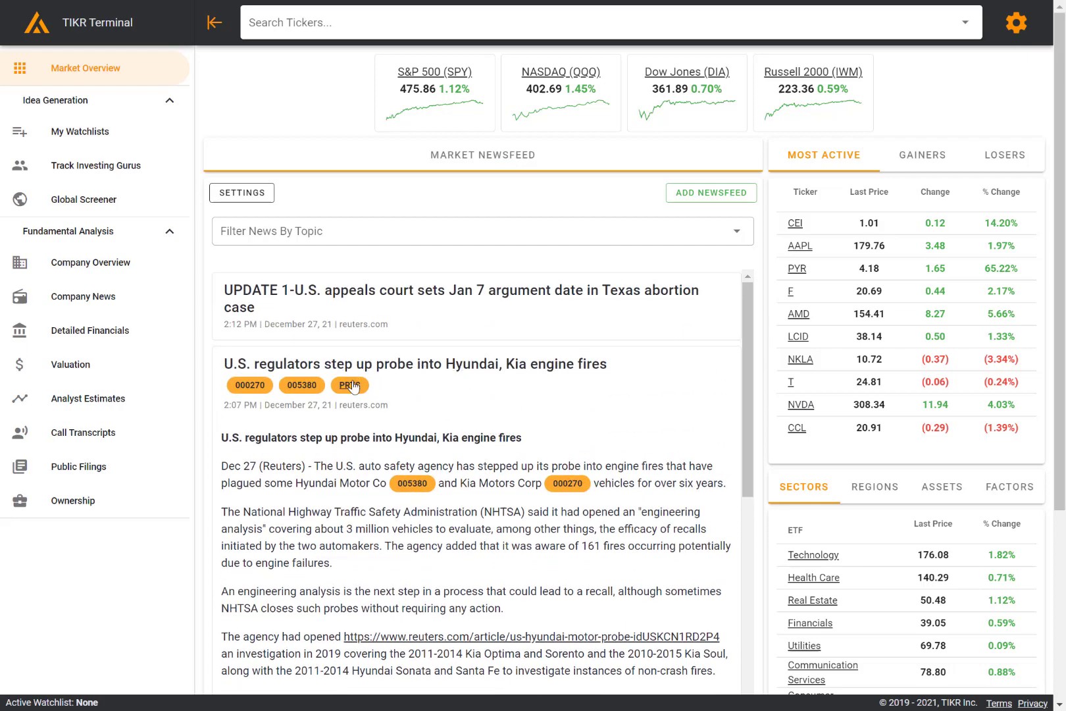
mouse_move(350, 385)
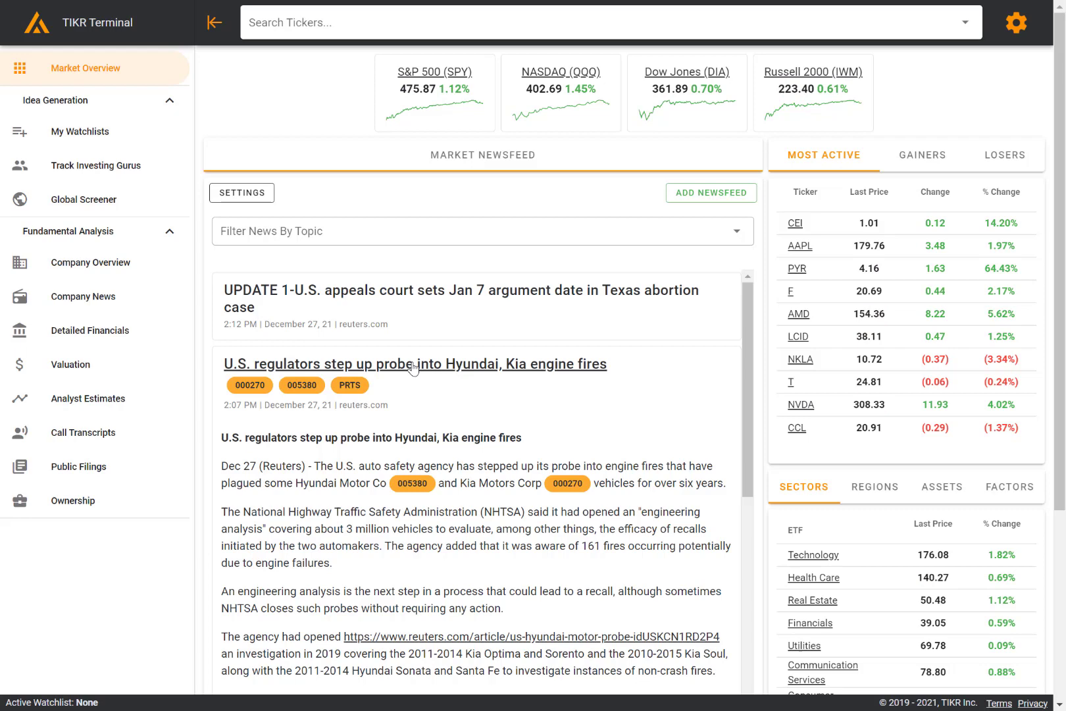
click(414, 364)
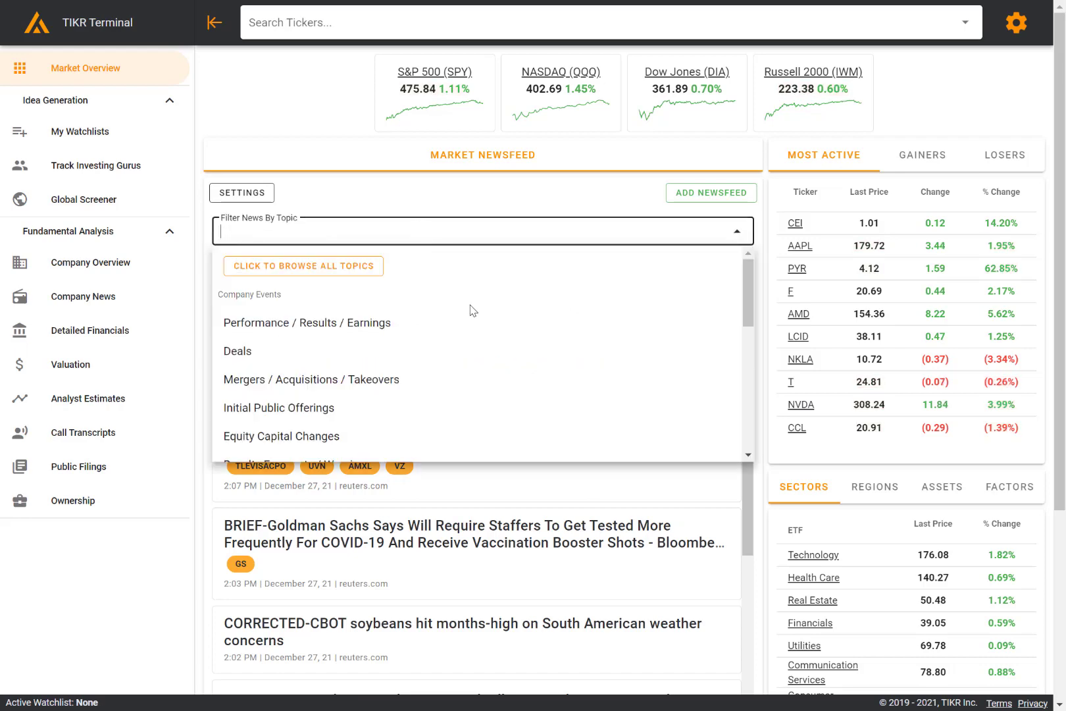
Filter the newsfeed to Mergers / Acquisitions / Takeovers and Real Estate (TRBC) topics.
scroll(down, 3)
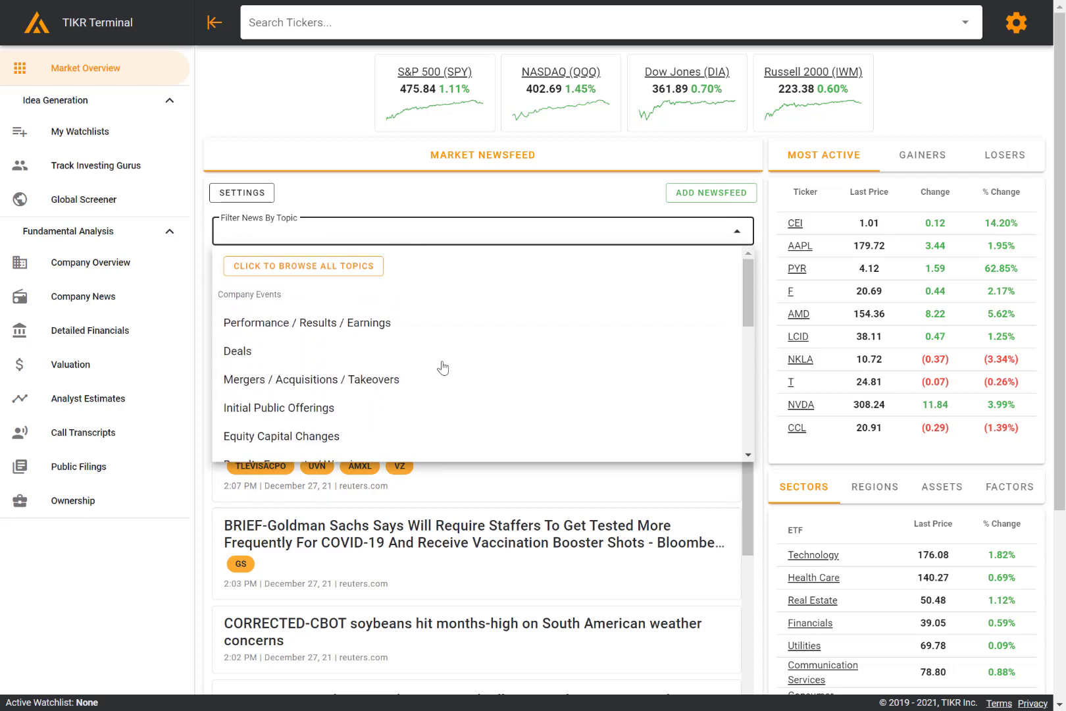
mouse_move(433, 363)
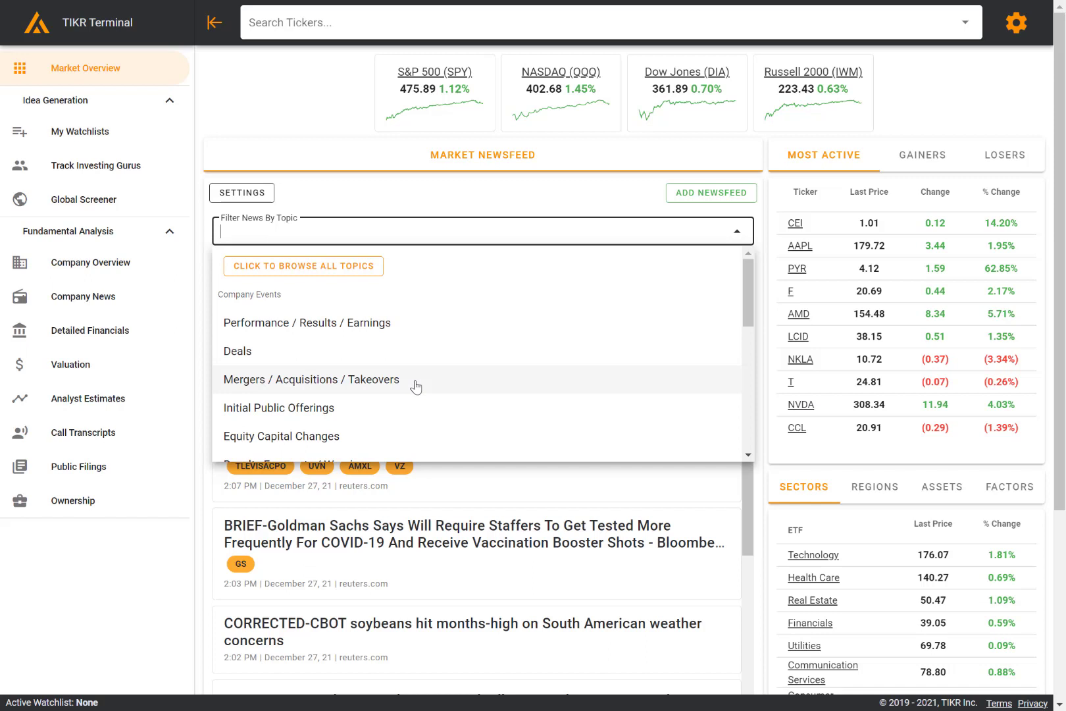
click(311, 379)
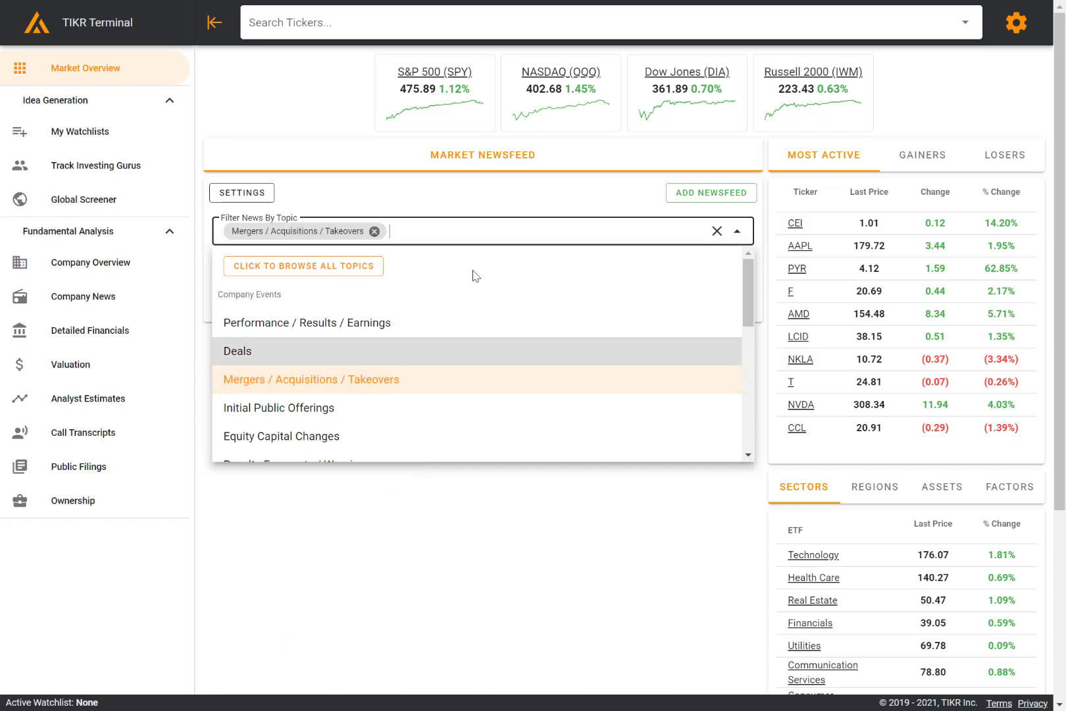
text(real es)
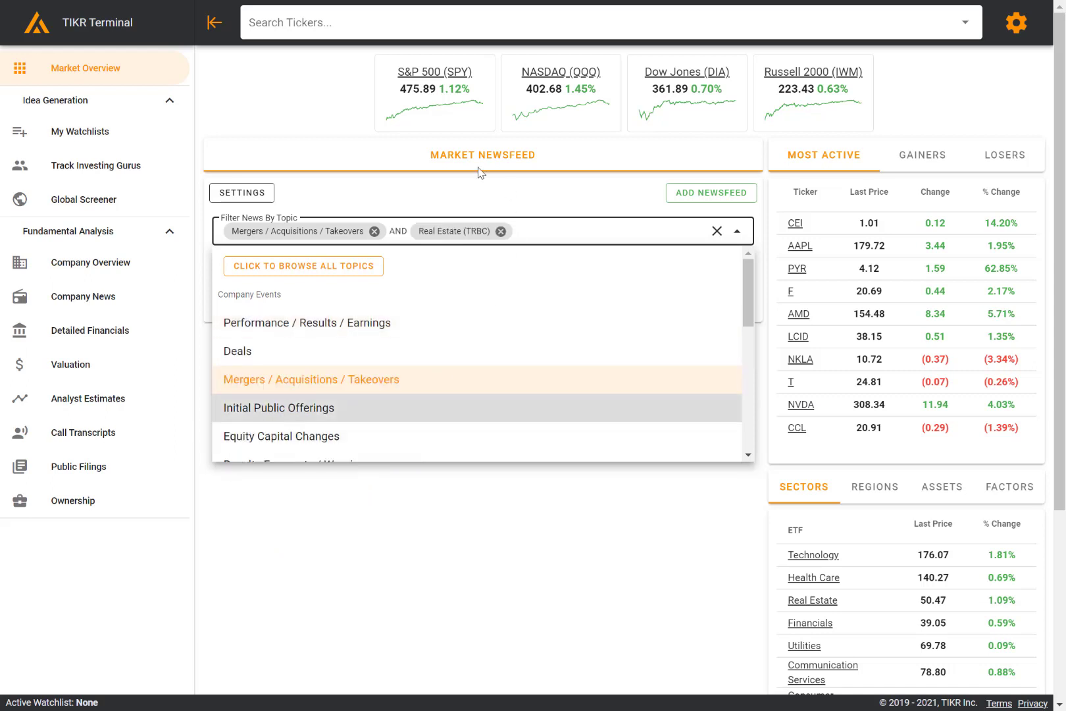
click(739, 231)
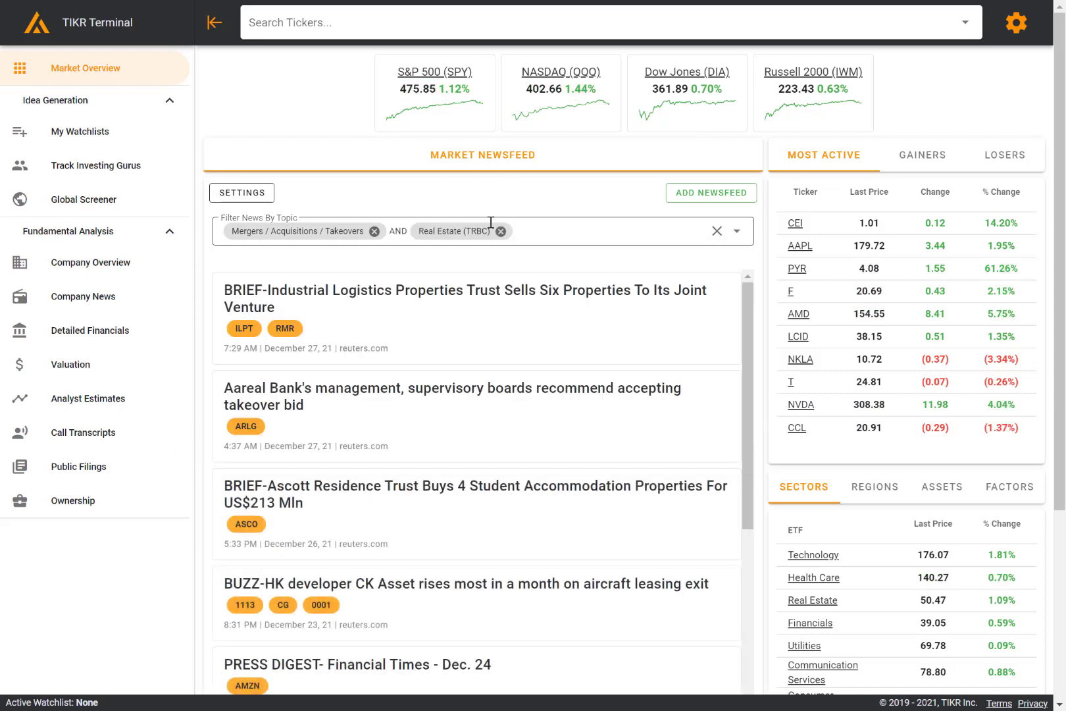
mouse_move(465, 314)
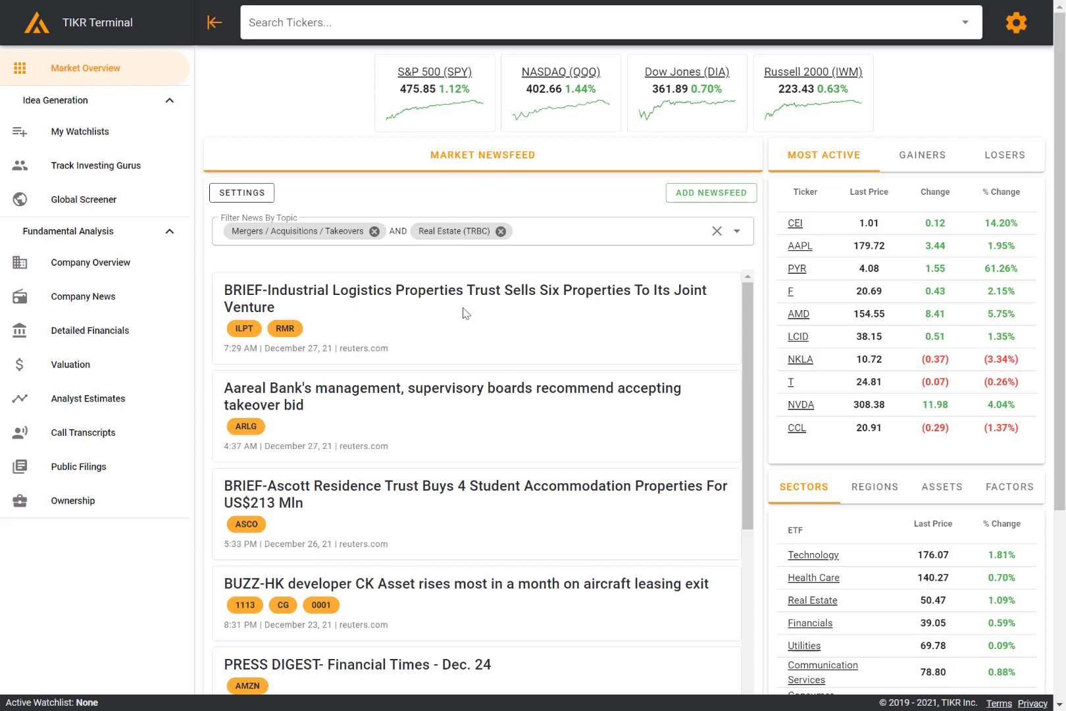
In feed settings, replace 'Market' in the title to make it 'Real Estate Newsfeed'.
click(242, 192)
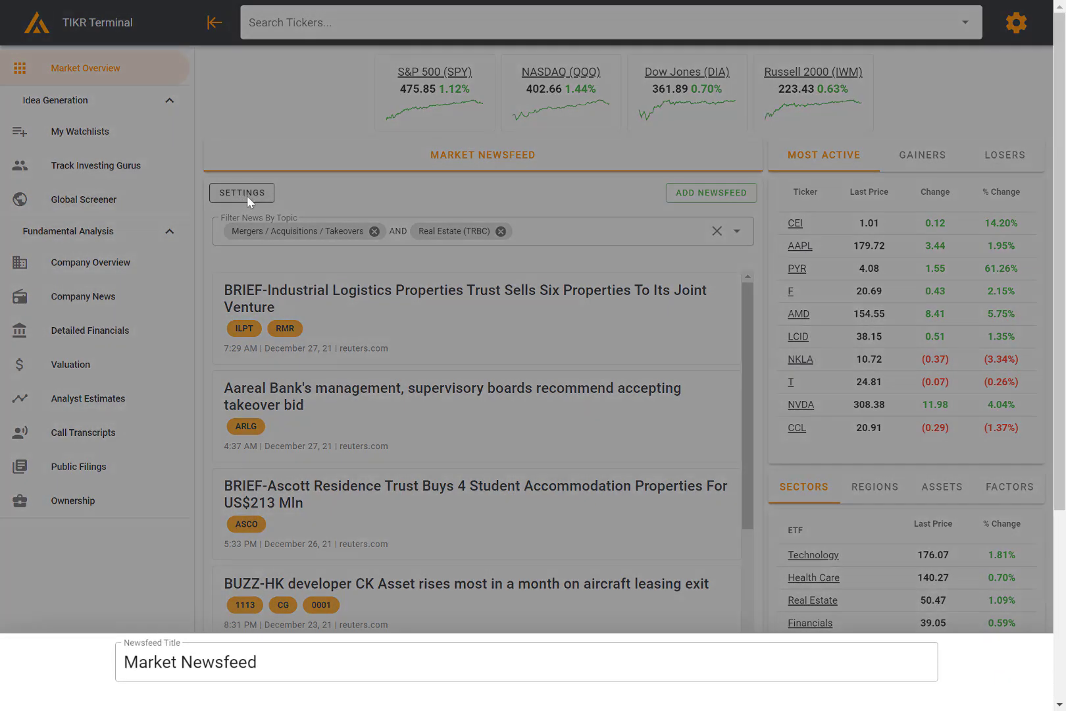
double_click(150, 662)
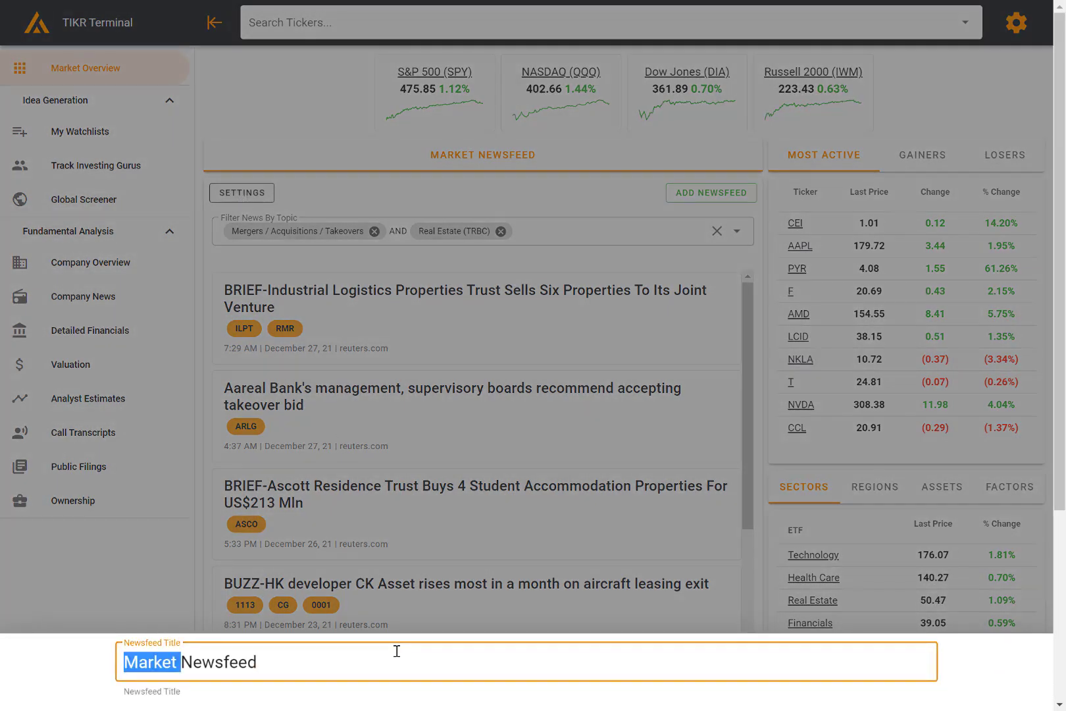
text(Real Esta)
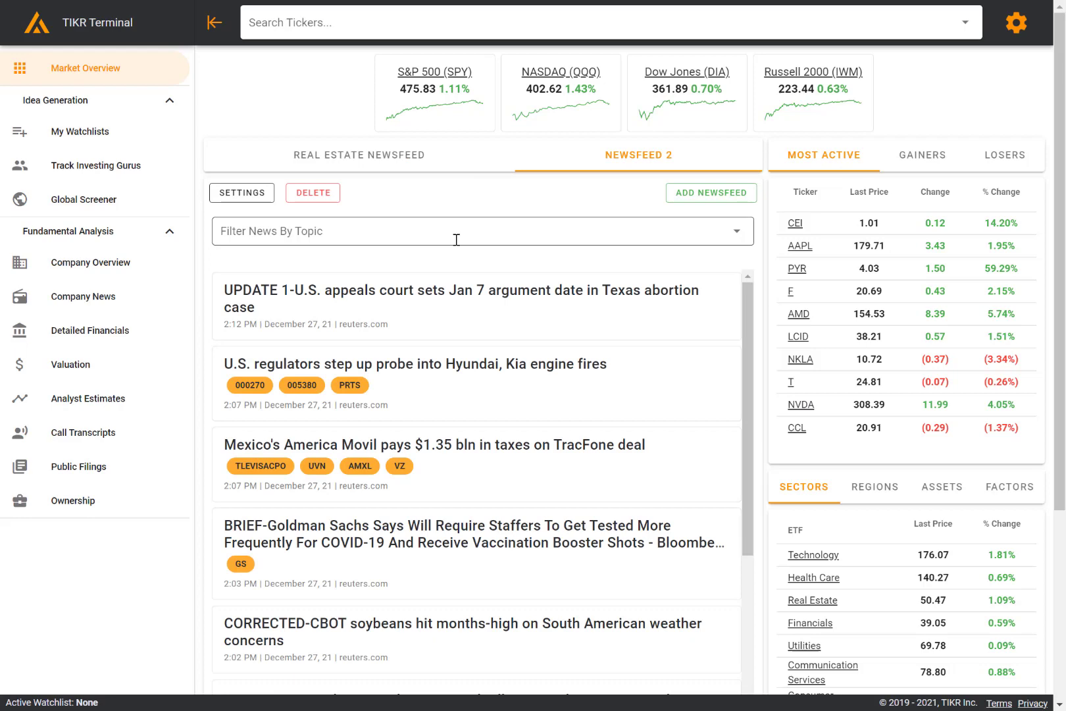
Browse Newsfeed 2's full news topic catalogue, then close it without applying a filter.
click(457, 231)
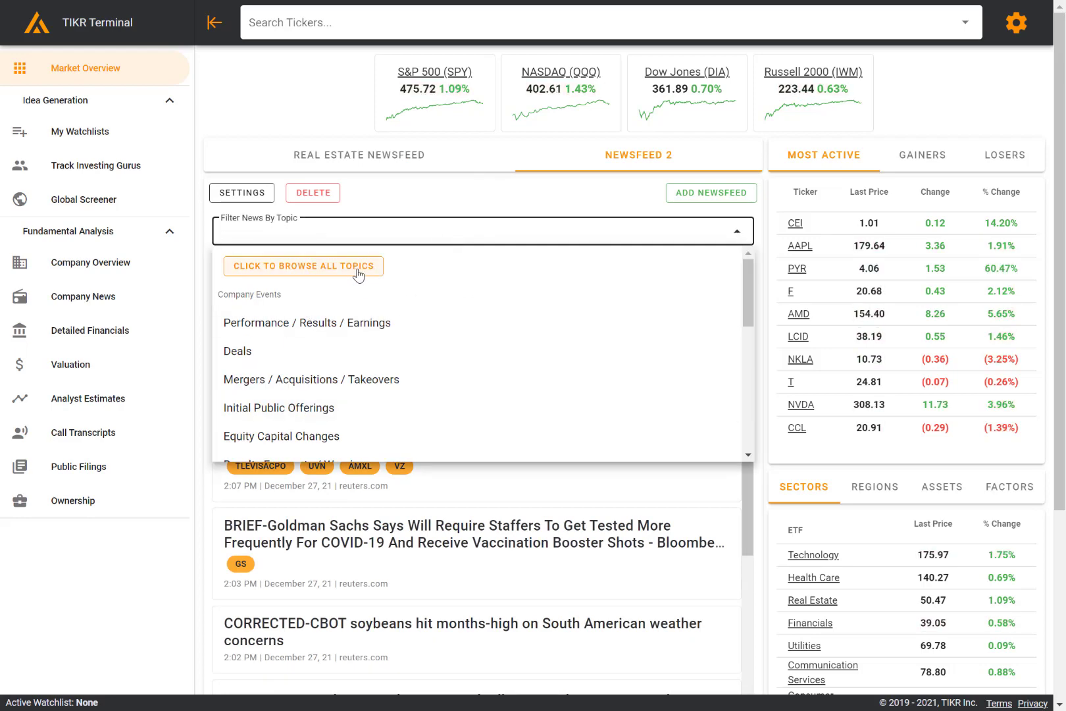
click(302, 265)
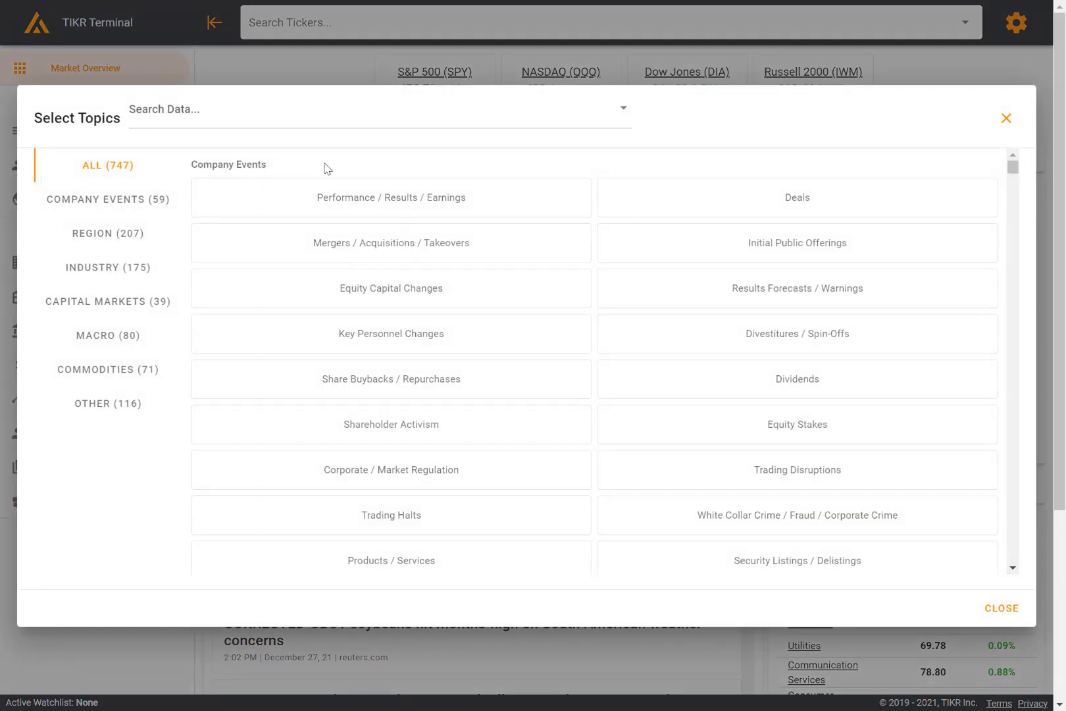
scroll(down, 3)
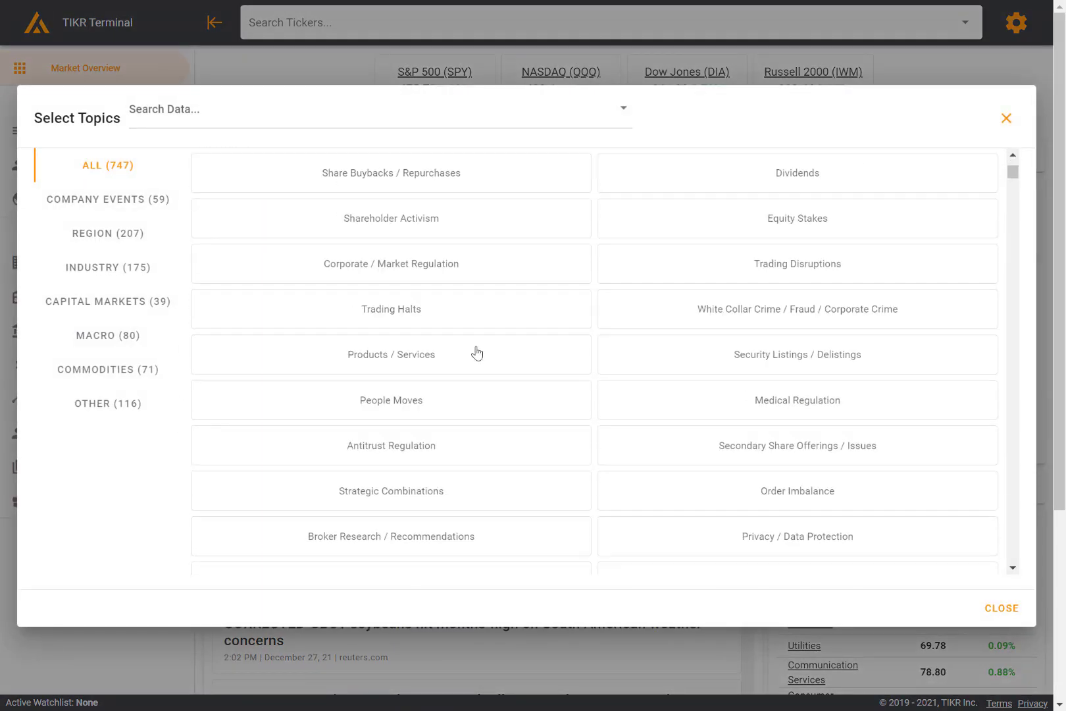
scroll(down, 3)
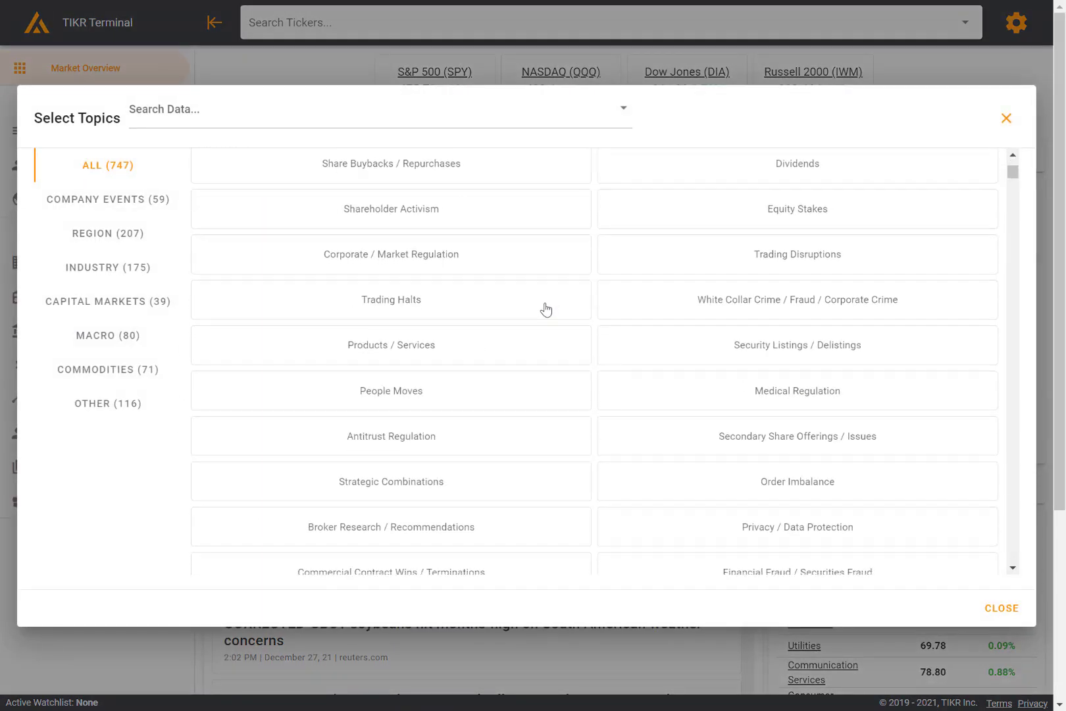
scroll(down, 3)
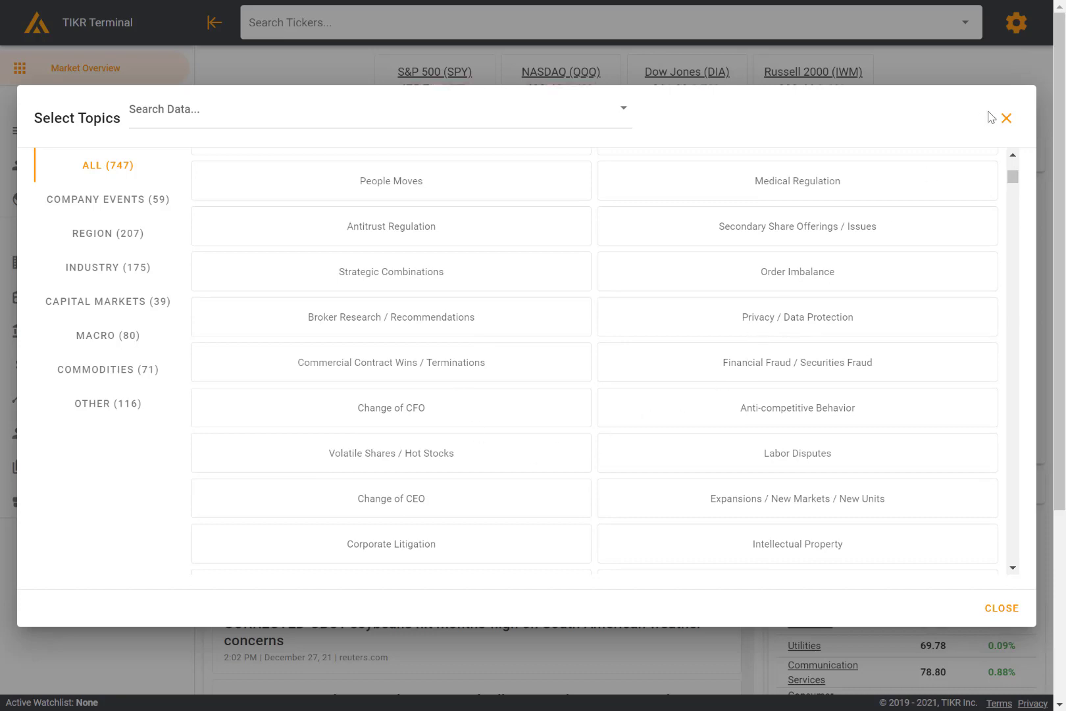
click(1001, 608)
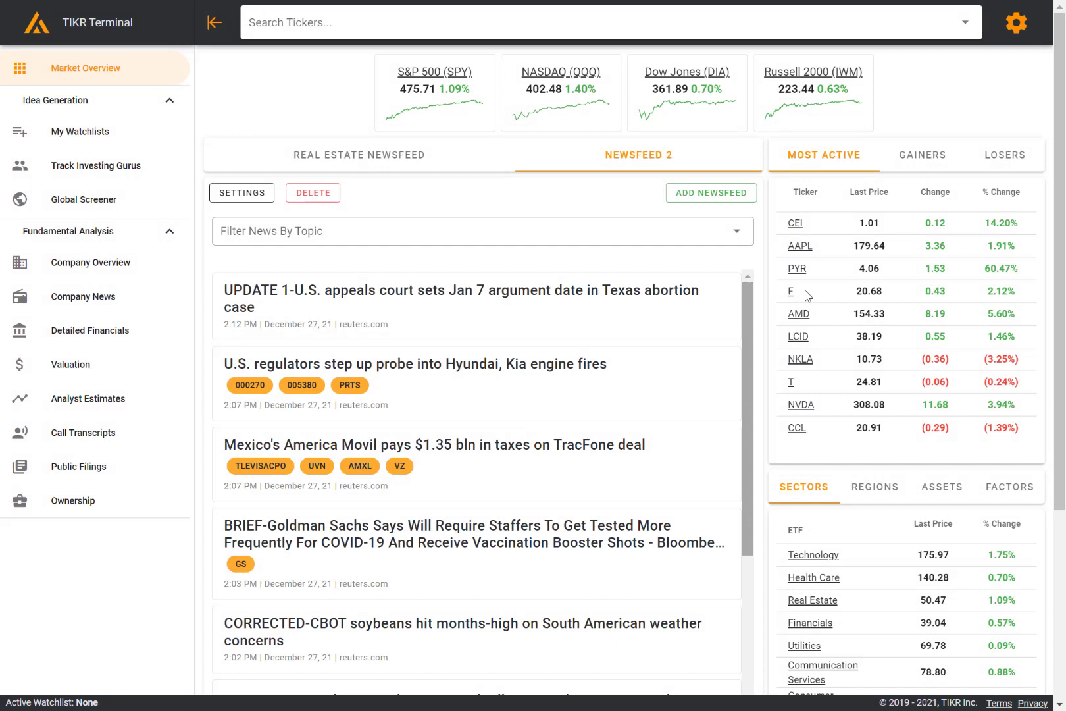
mouse_move(968, 391)
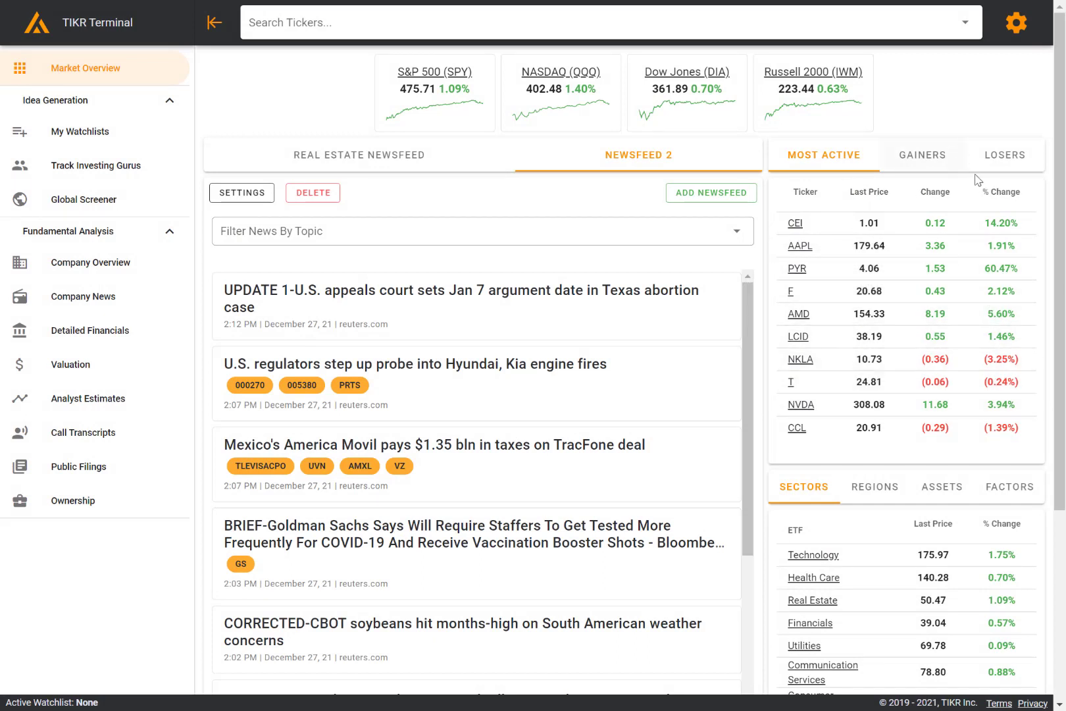
mouse_move(921, 139)
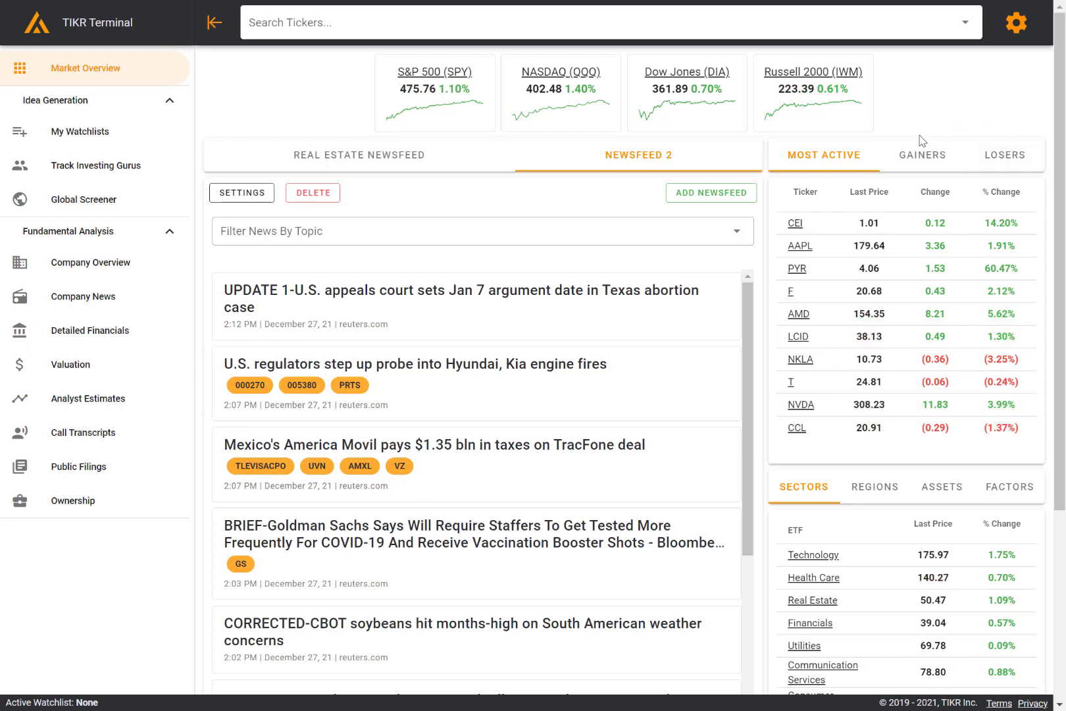
mouse_move(825, 291)
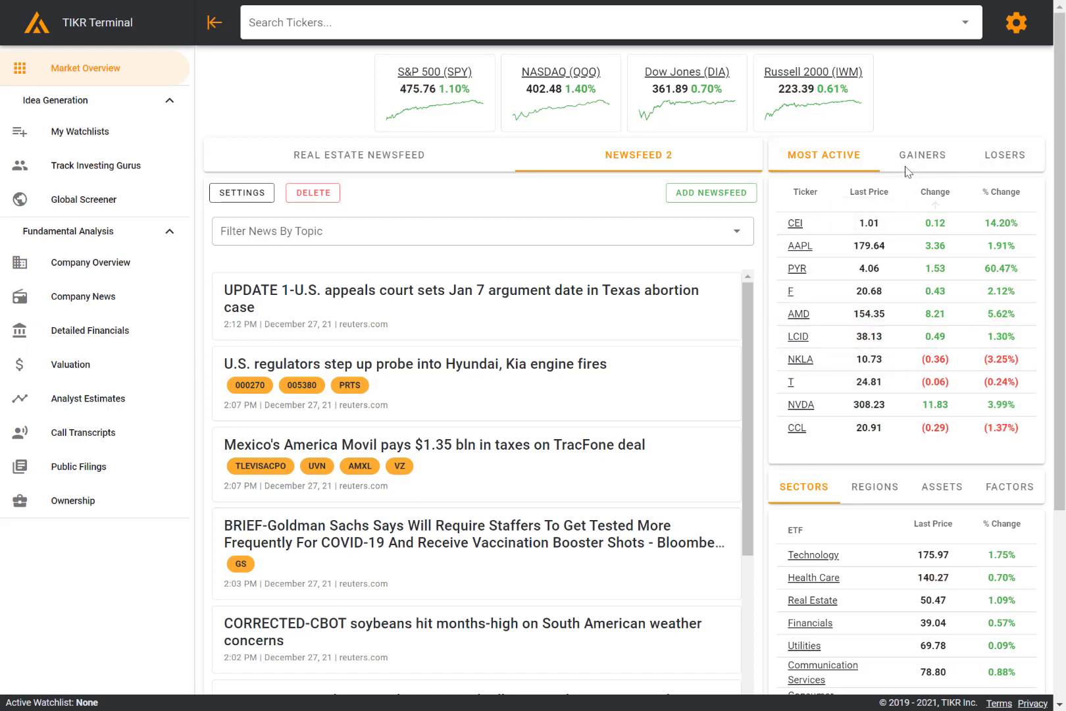
View the top gainers, then the biggest losers led by BBIO down 72.07%.
click(922, 155)
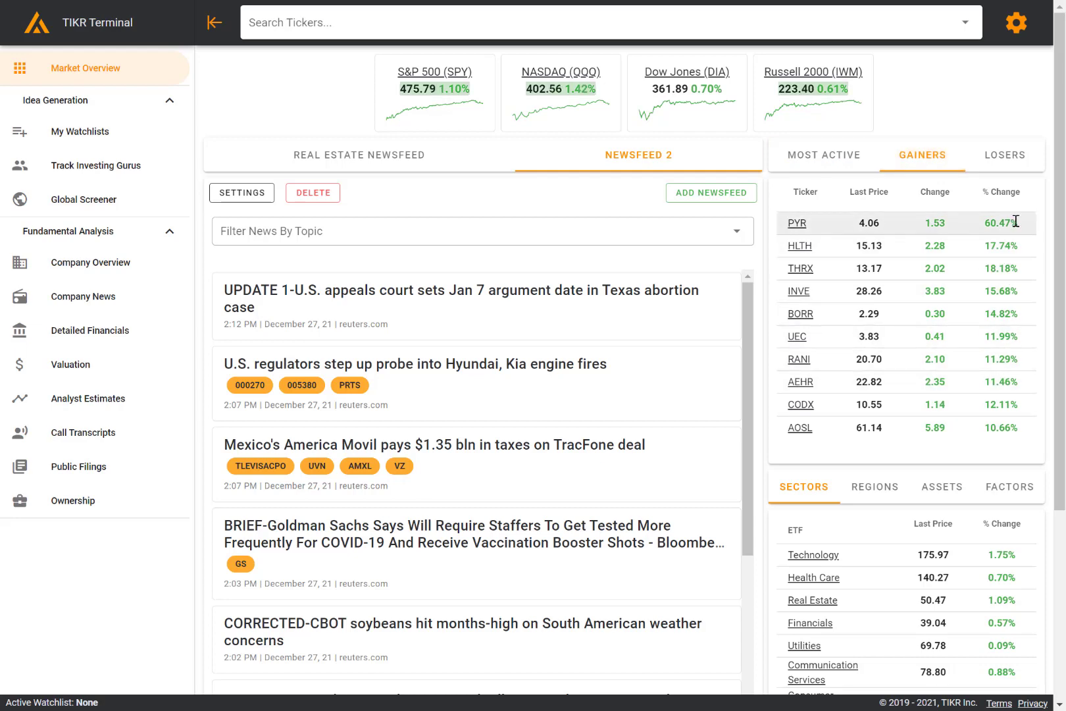
click(1004, 155)
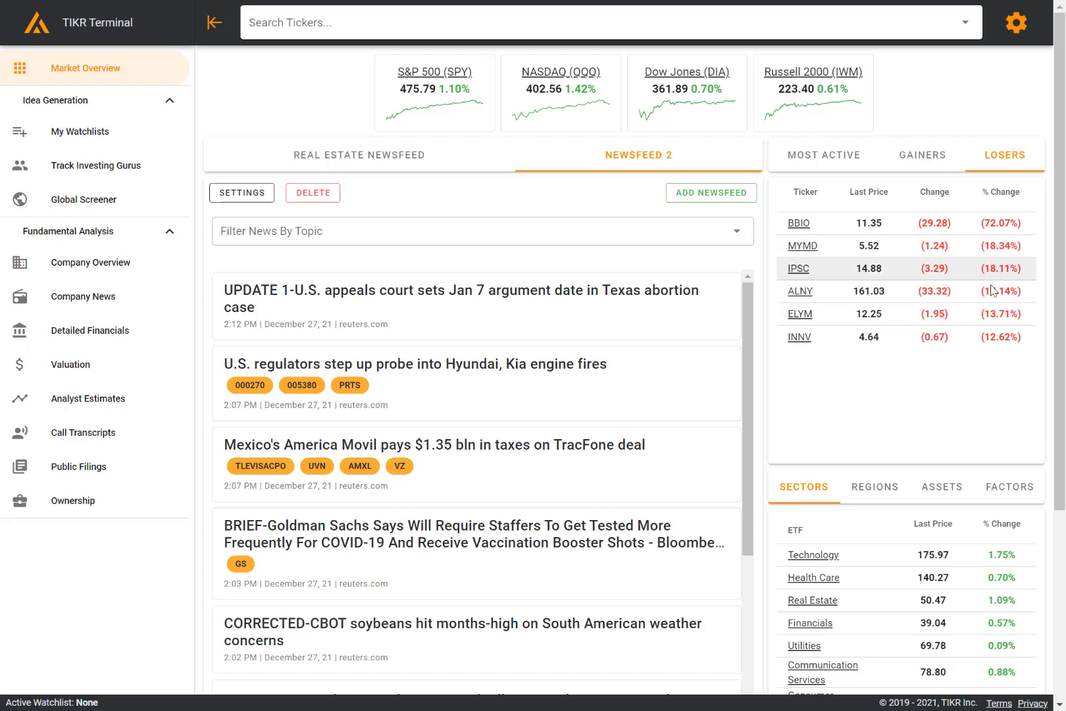
Scroll down to the full sector ETF table, Technology through Software.
scroll(down, 3)
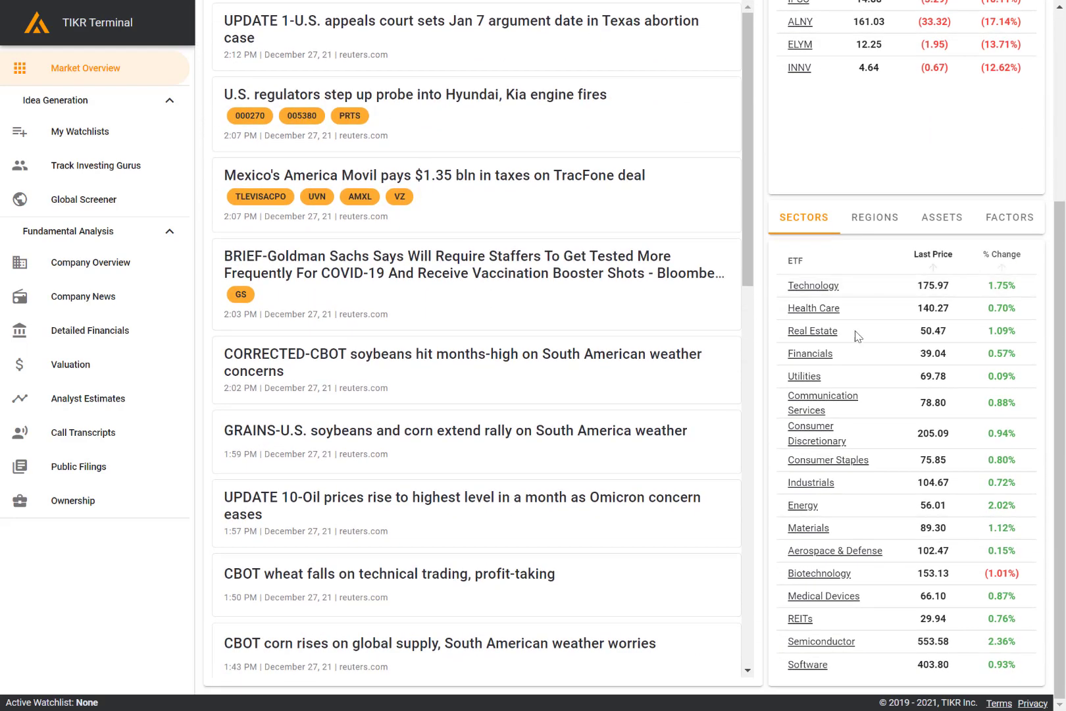
mouse_move(808, 236)
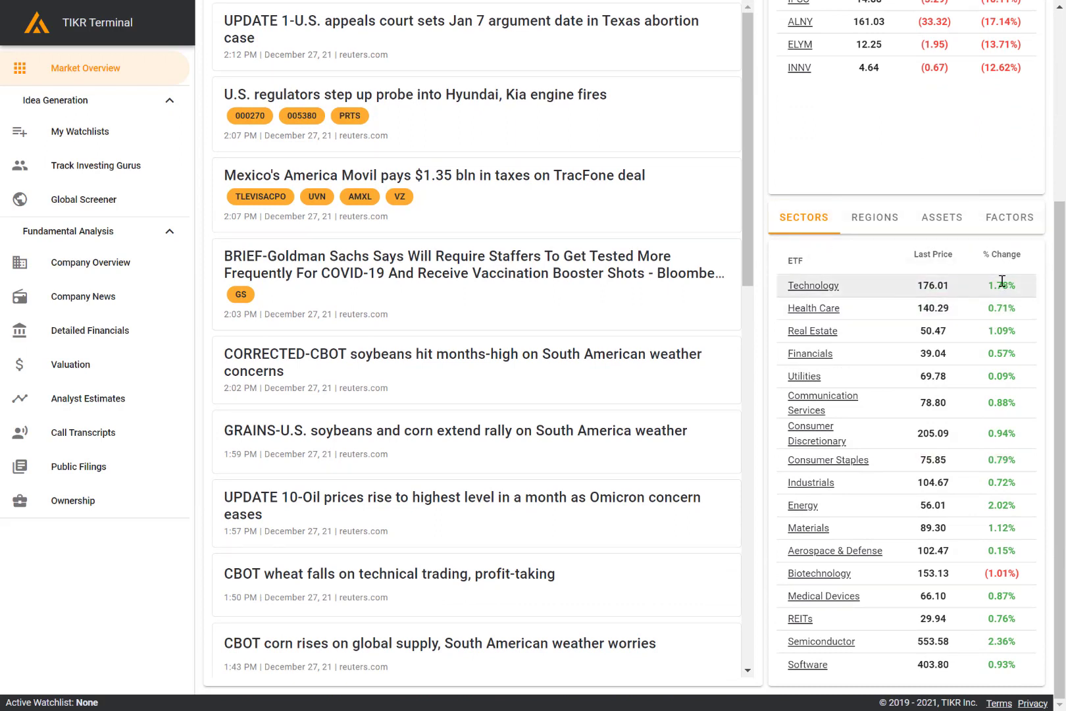
mouse_move(1005, 285)
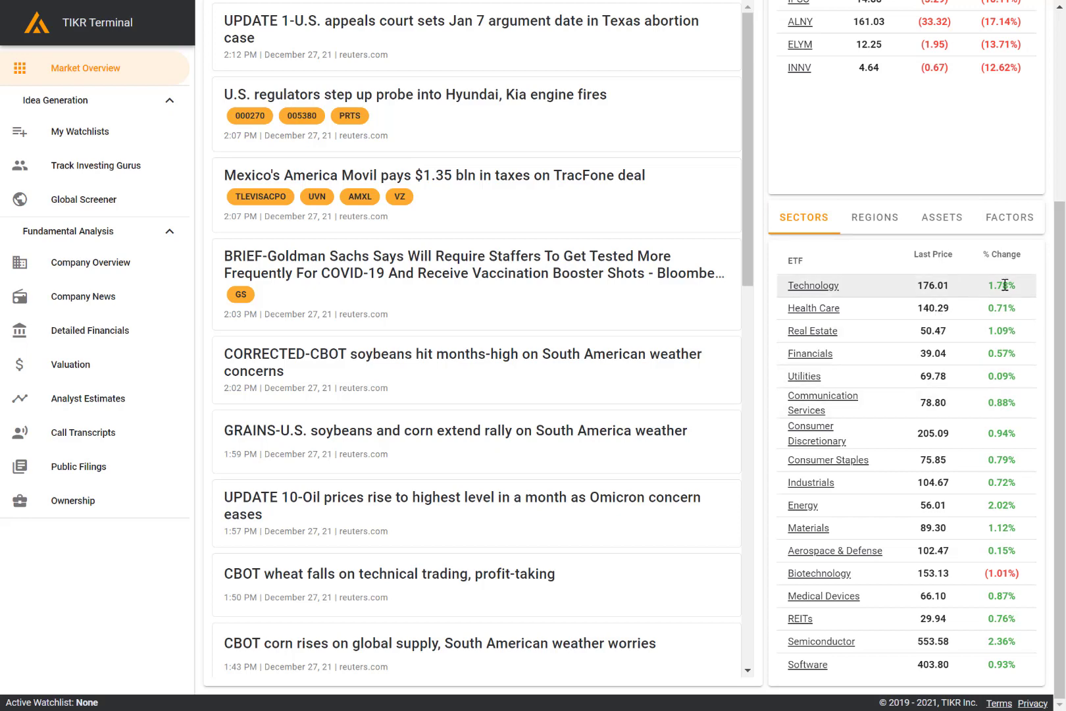
mouse_move(888, 222)
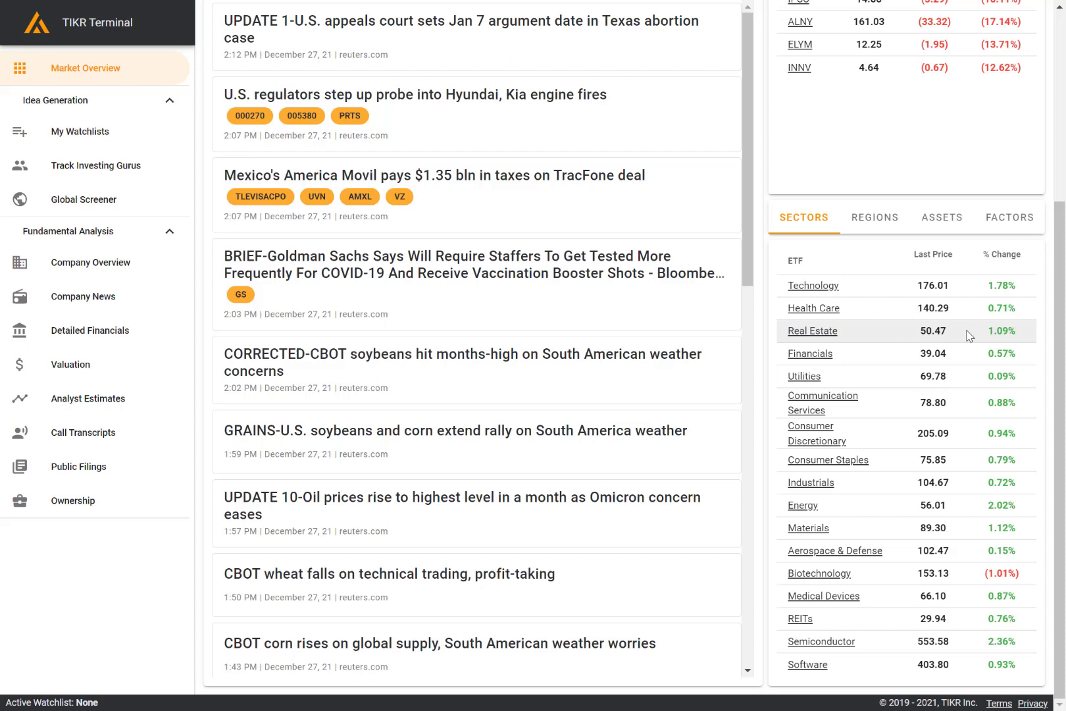
mouse_move(904, 293)
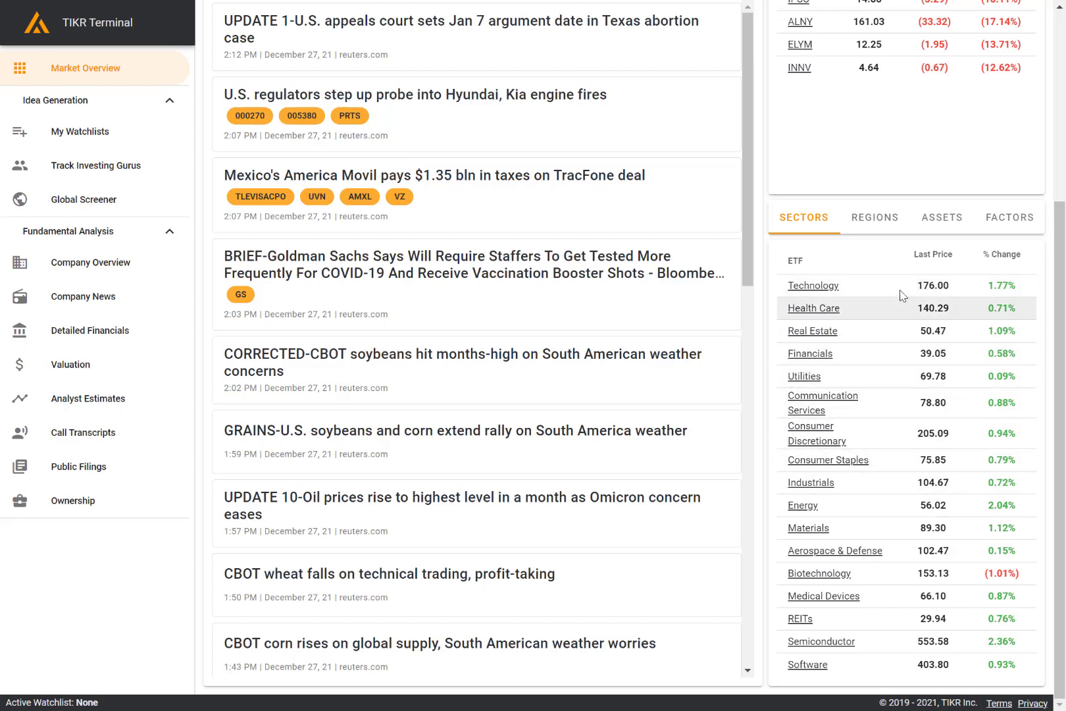
Switch the ETF table to regional funds, Developed ex-US through Mexico.
click(875, 217)
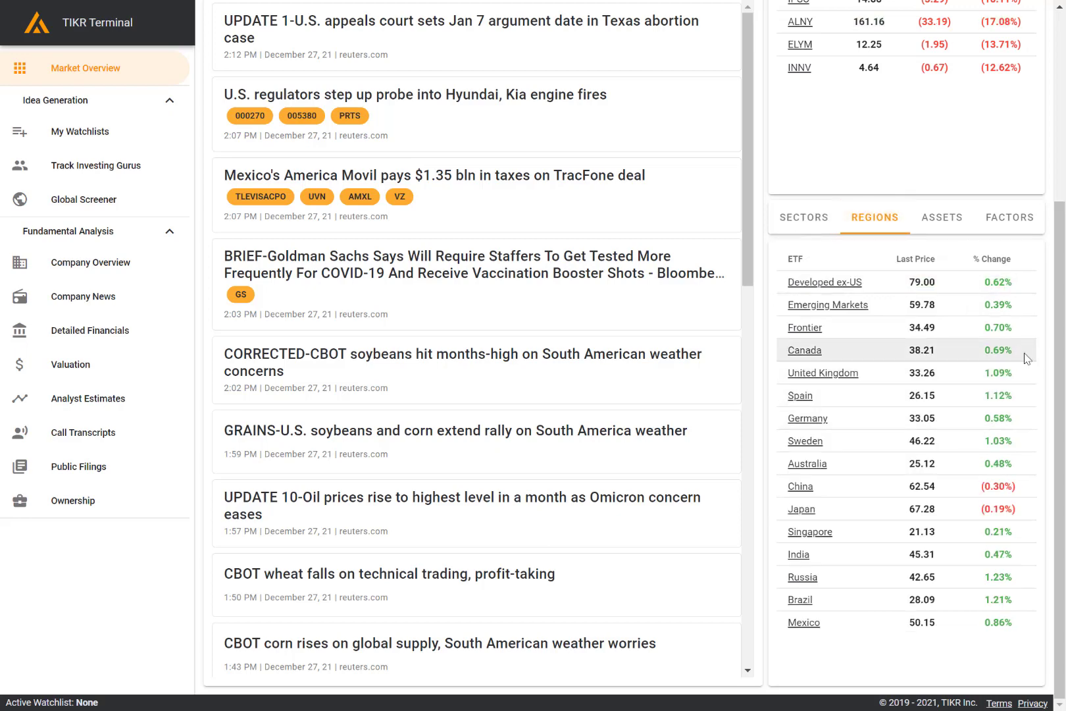
mouse_move(967, 305)
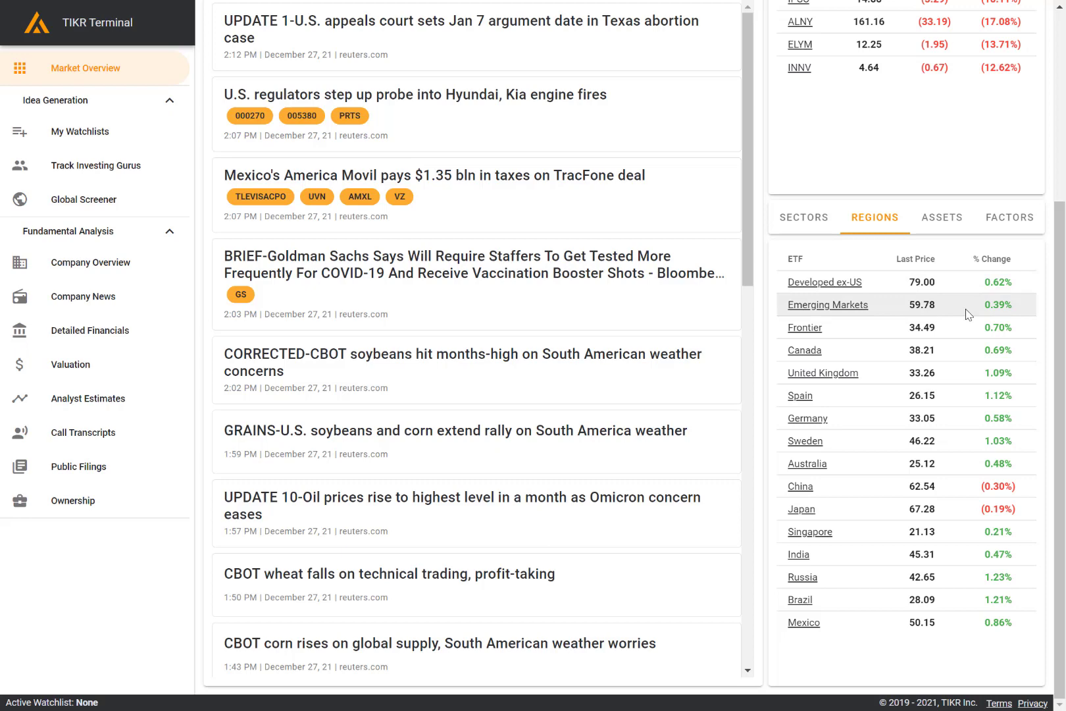
mouse_move(990, 409)
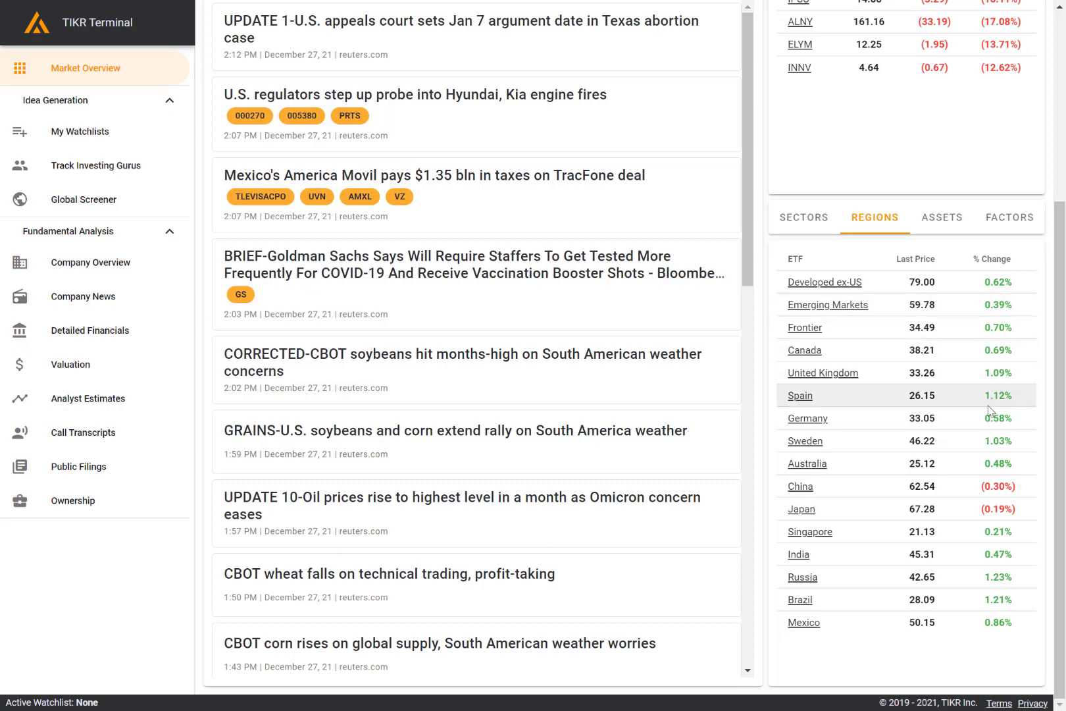
mouse_move(925, 599)
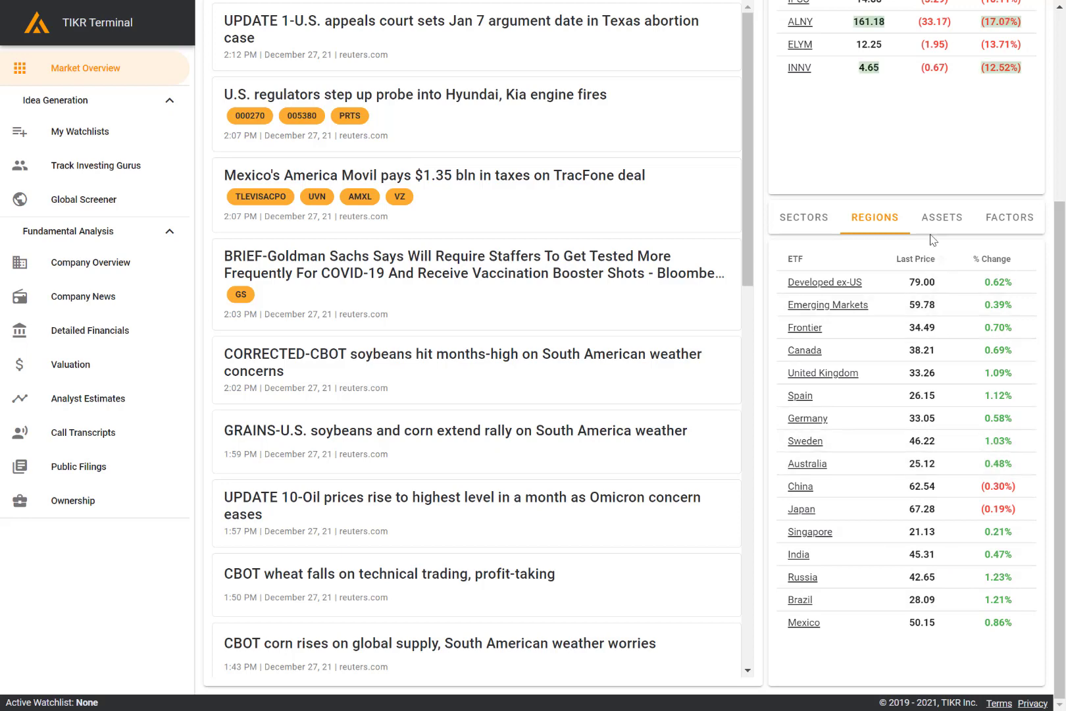
Switch the ETF table to asset-class funds, Commodities through U.S. High Yield.
click(942, 218)
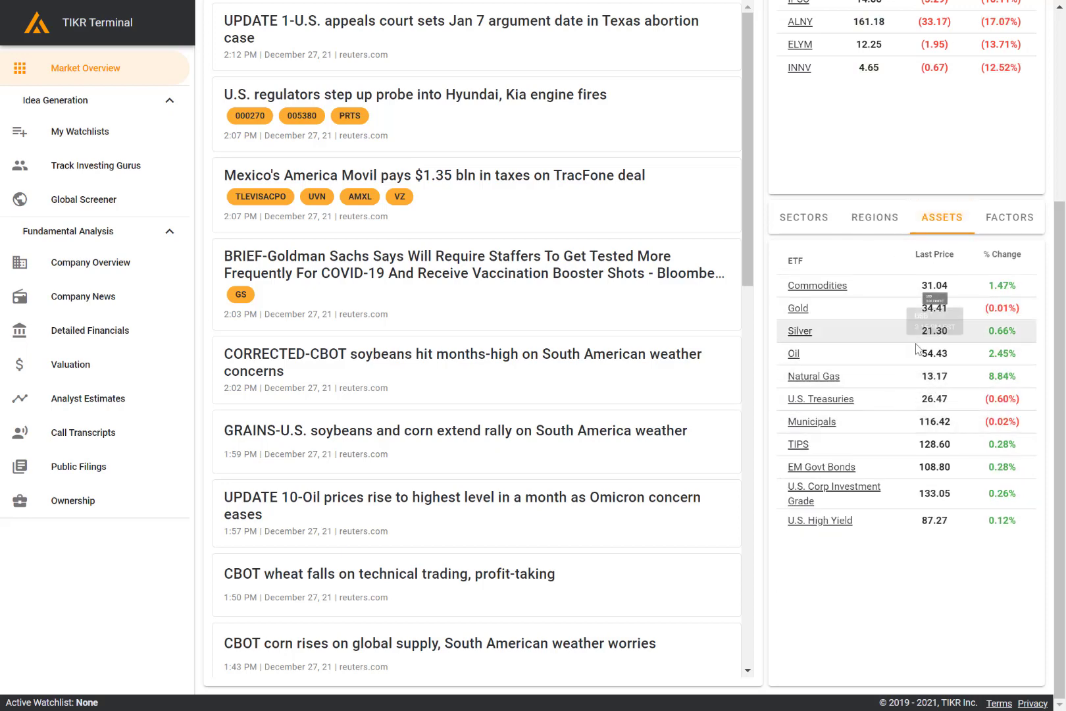
mouse_move(953, 607)
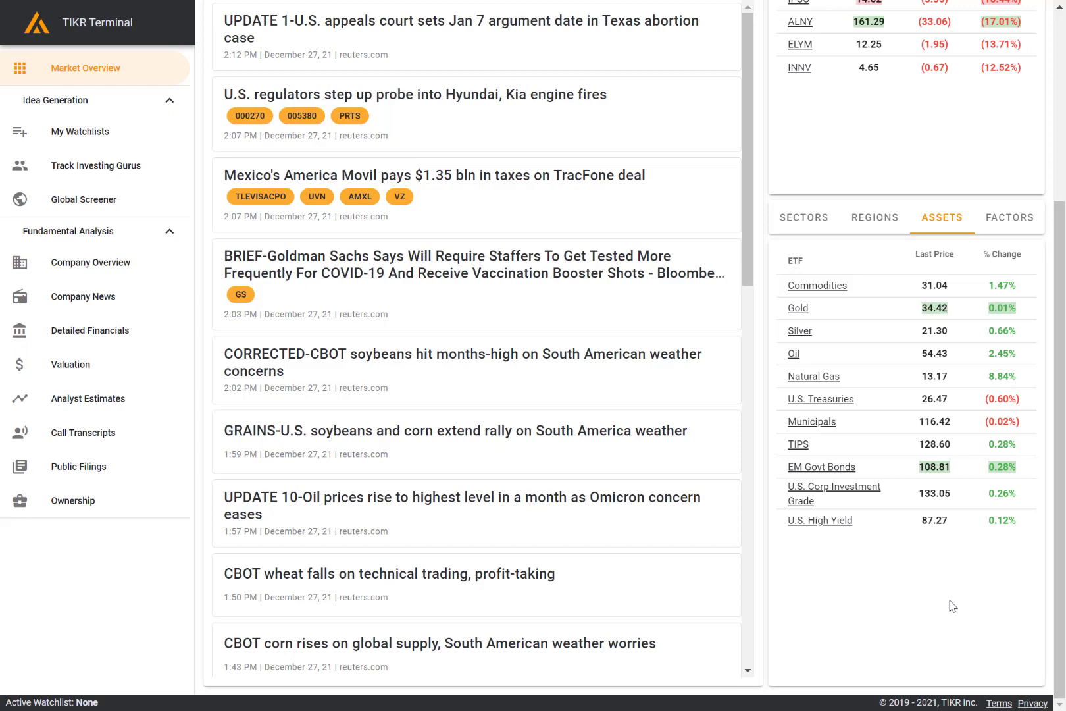
Switch the ETF table to factor funds, Value through Micro Cap.
click(1009, 217)
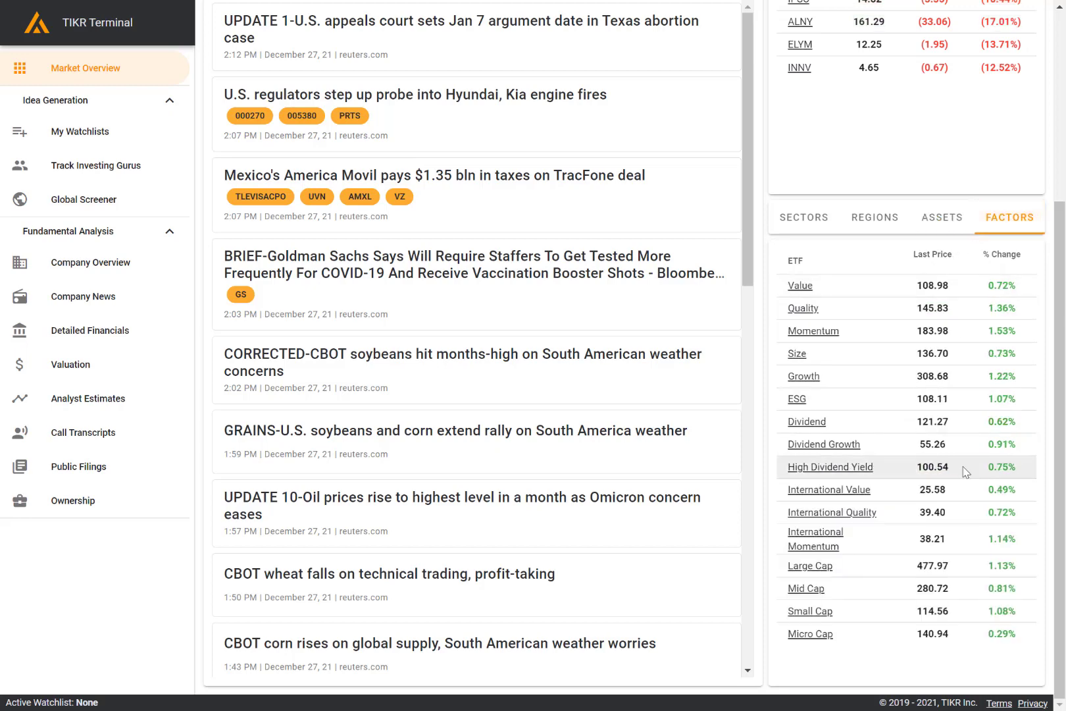
mouse_move(911, 483)
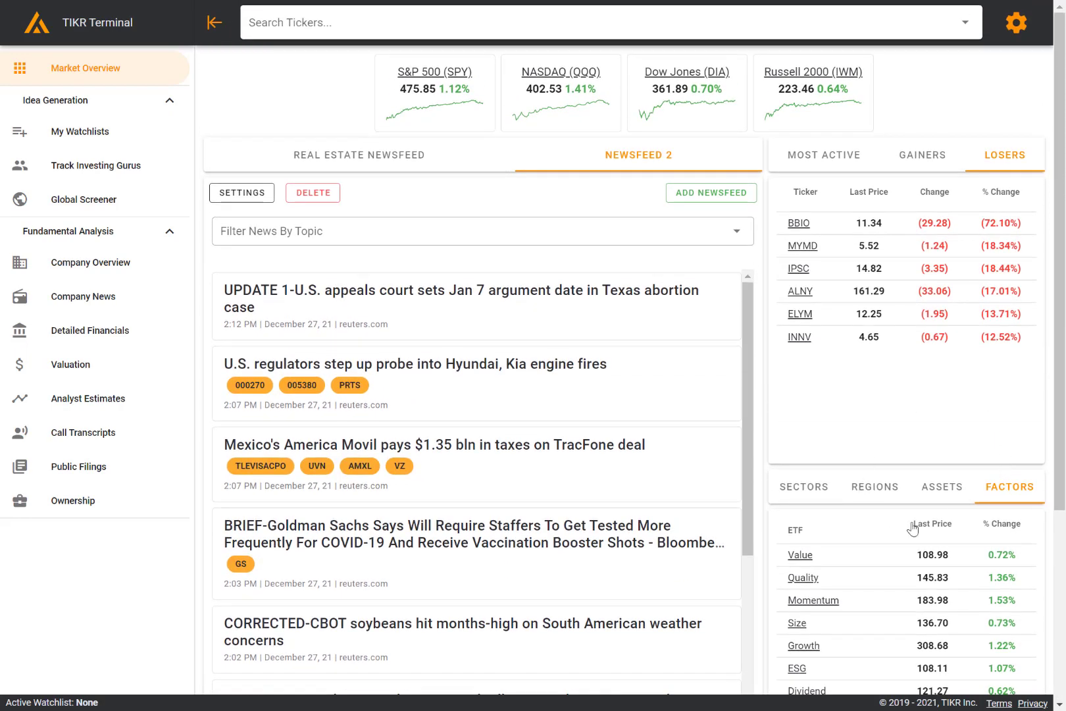
mouse_move(949, 393)
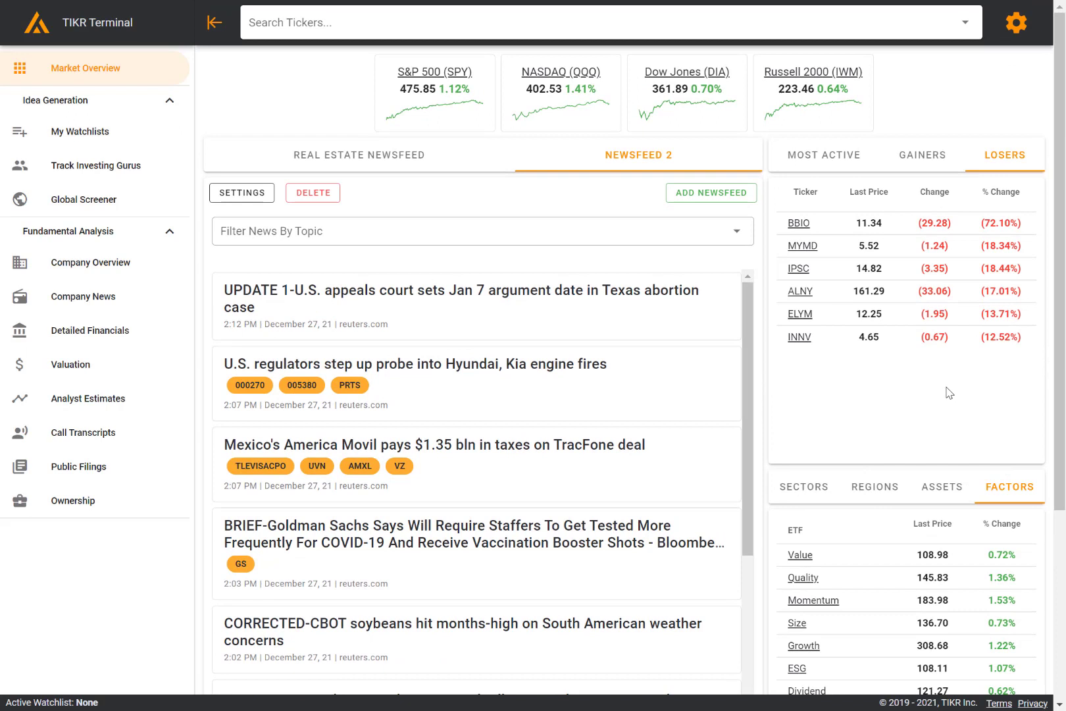